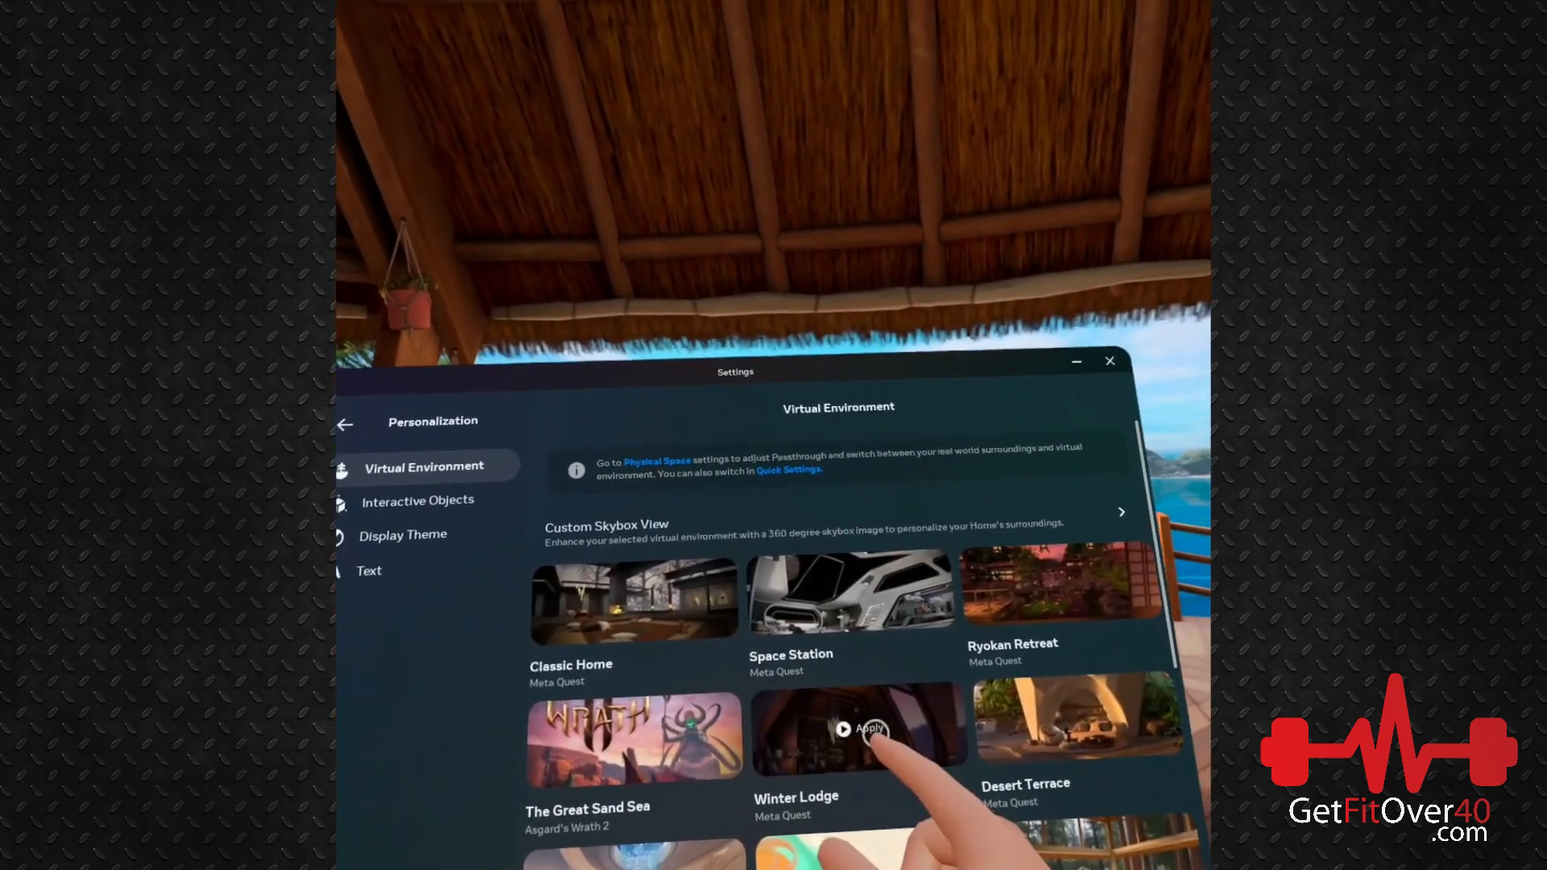
- Apply the Winter Lodge tile under Personalization > Virtual Environment, replacing the tropical hut
click(870, 730)
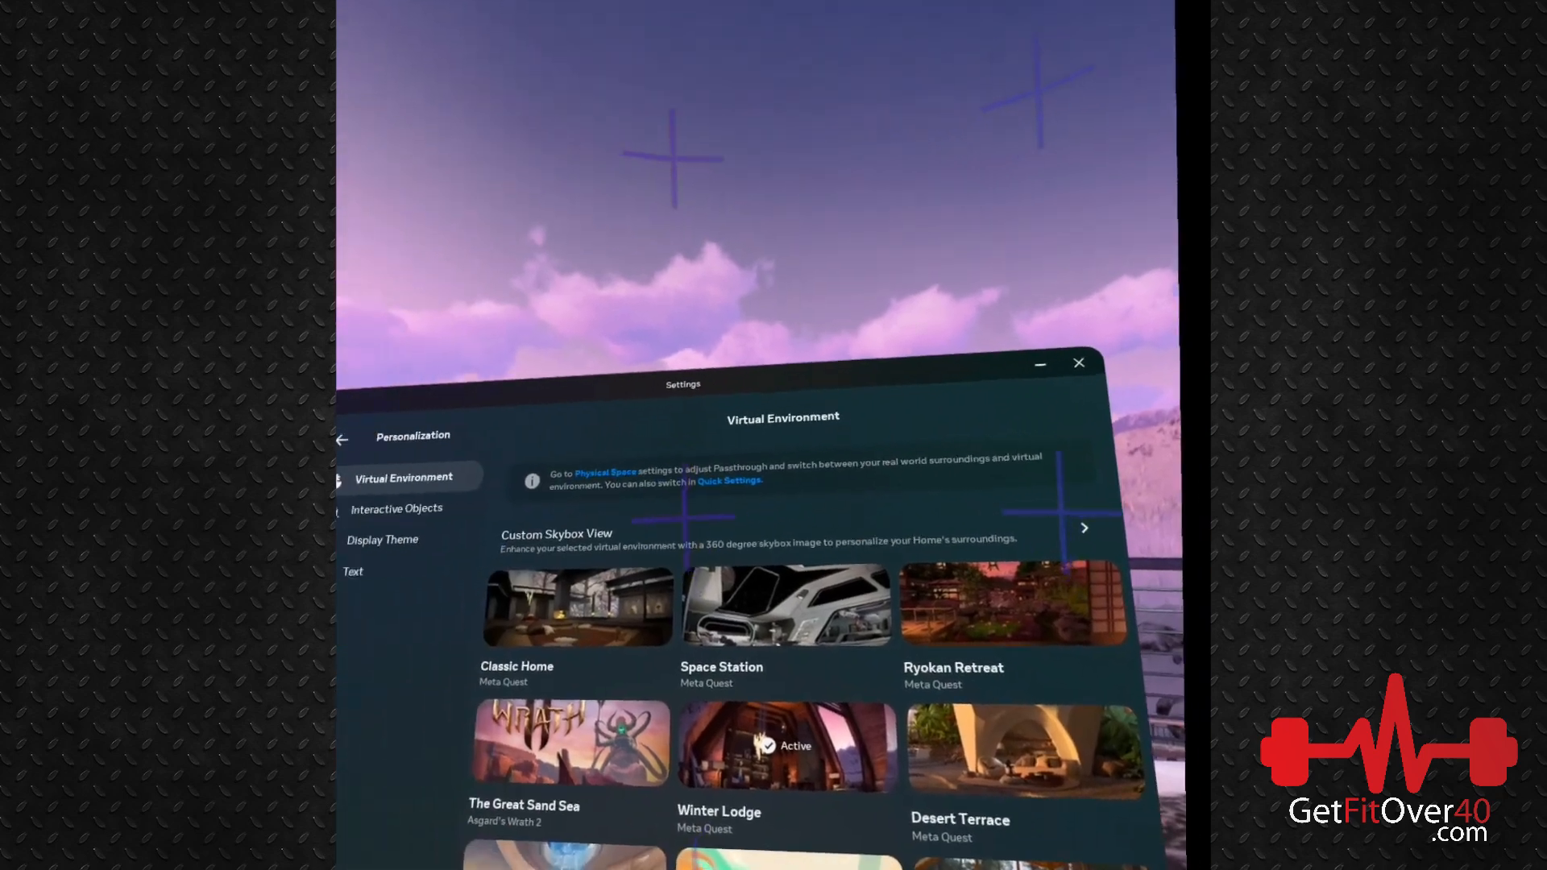